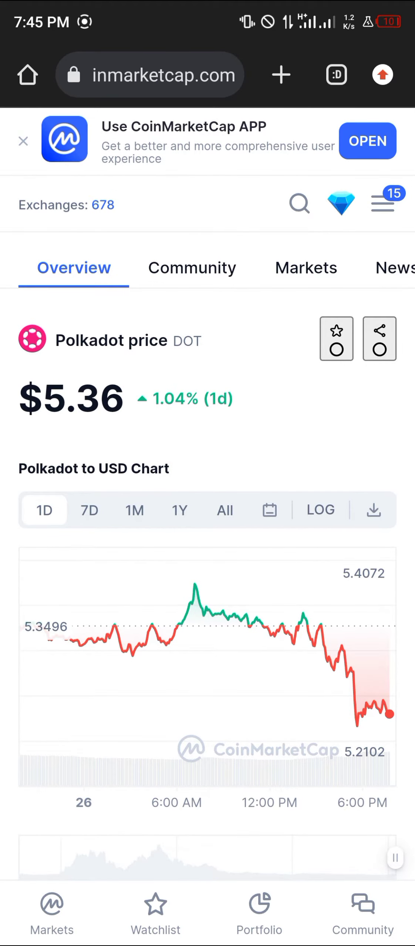
- Scroll to Contracts and copy Polkadot's BNB Smart Chain (BEP20) contract address
{"action": "scroll", "scroll_direction": "down", "scroll_amount": 3}
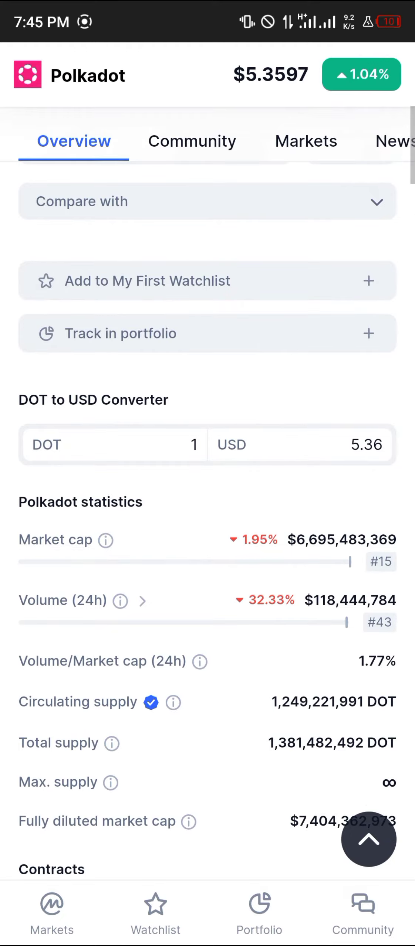
{"action": "scroll", "scroll_direction": "down", "scroll_amount": 3}
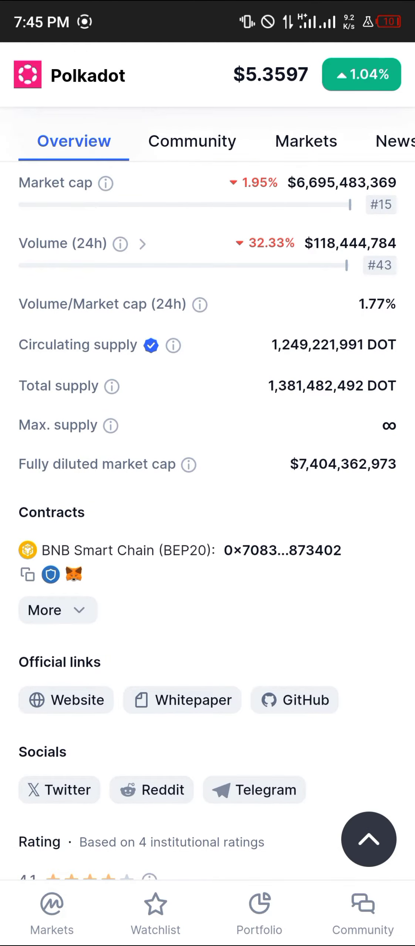
{"action": "left_click", "coordinate": [58, 609]}
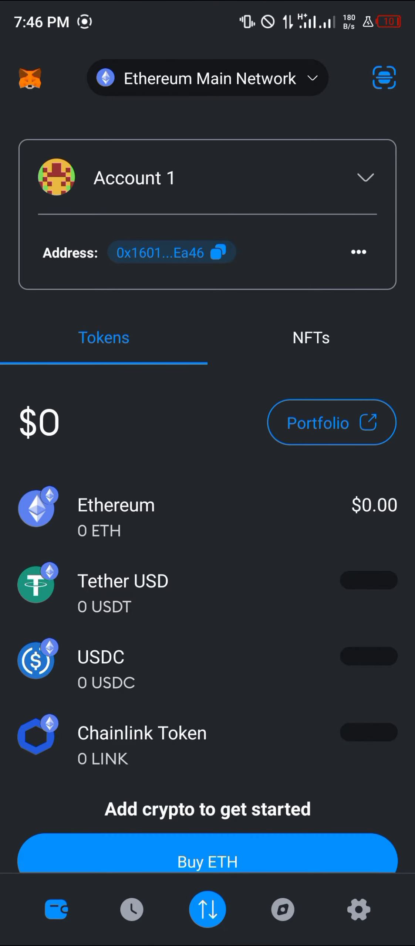
- Select BNB Smart Chain from MetaMask's network list and scroll the token list
{"action": "left_click", "coordinate": [207, 78]}
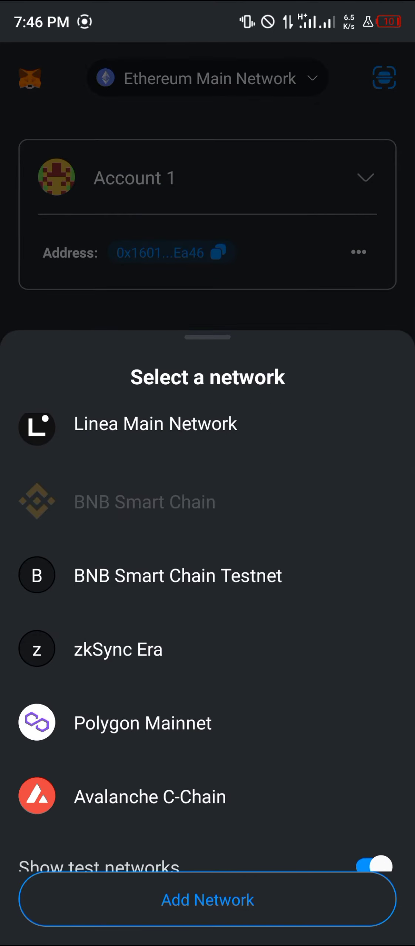
{"action": "left_click", "coordinate": [144, 502]}
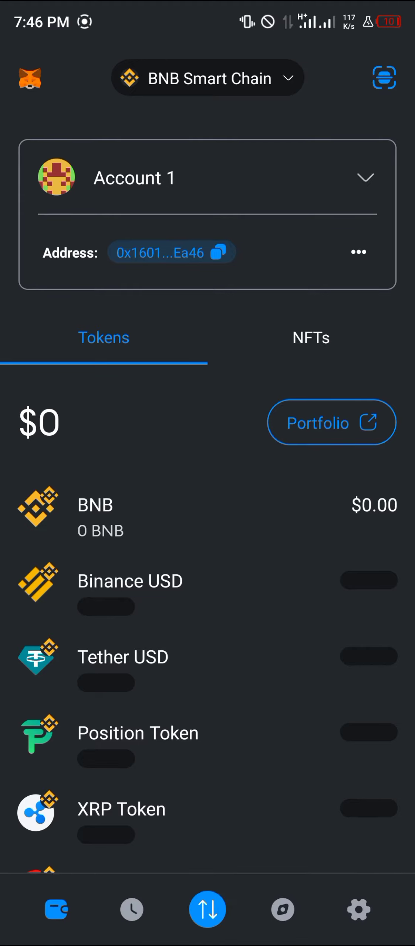
{"action": "scroll", "scroll_direction": "down", "scroll_amount": 3}
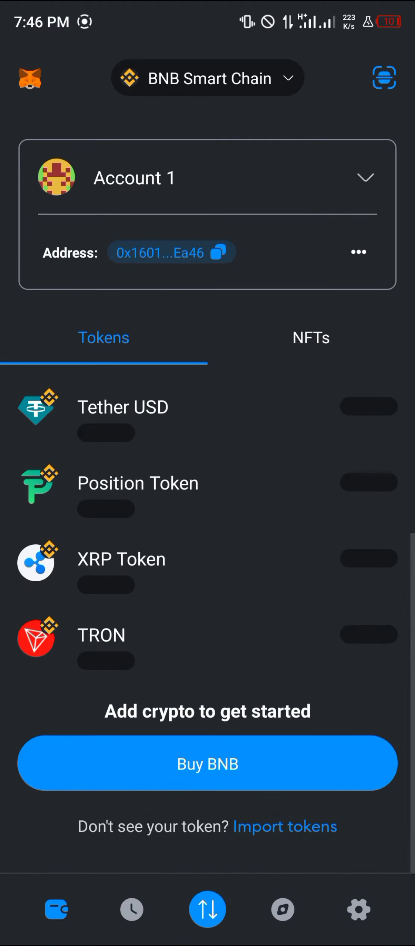
- Start Import tokens, search 'dot', then switch to the Custom Token form
{"action": "left_click", "coordinate": [284, 826]}
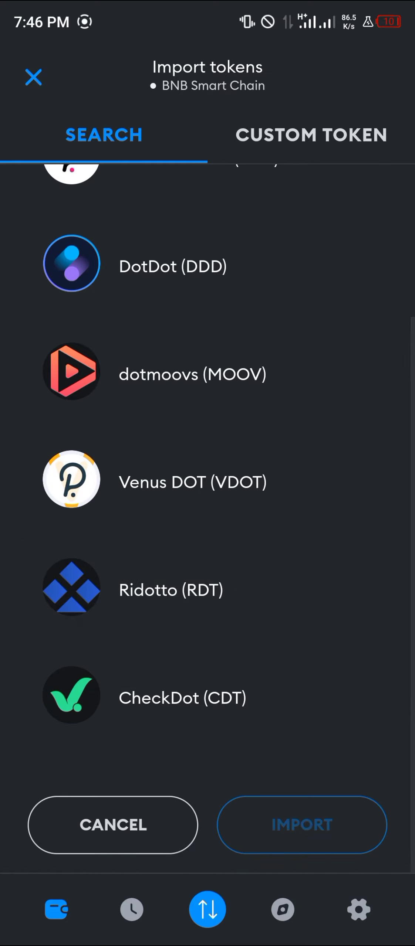
{"action": "type", "text": "dot"}
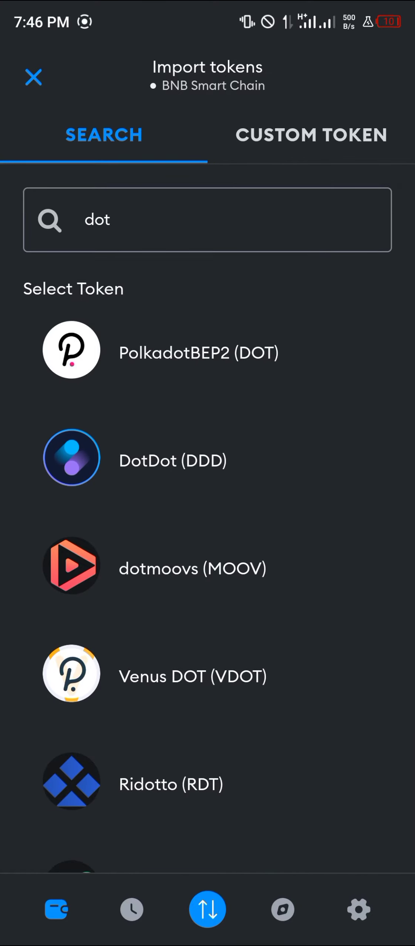
{"action": "left_click", "coordinate": [310, 134]}
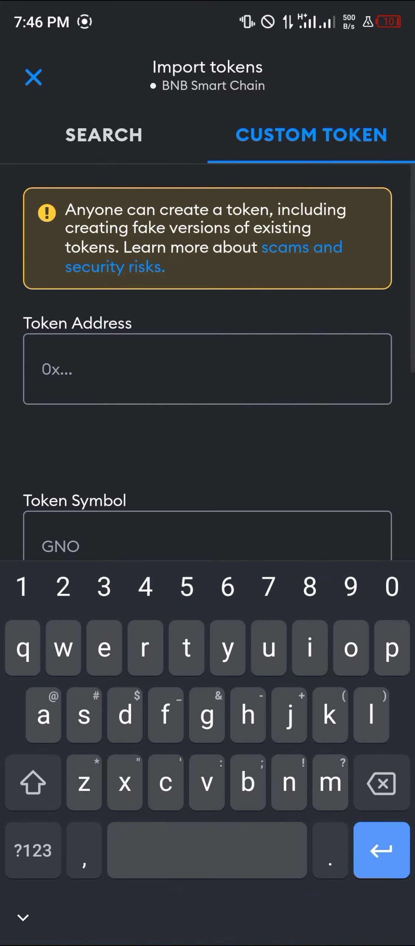
- Paste the Polkadot BEP20 address, with DOT symbol and 18 decimals, and import it
{"action": "left_click", "coordinate": [207, 369]}
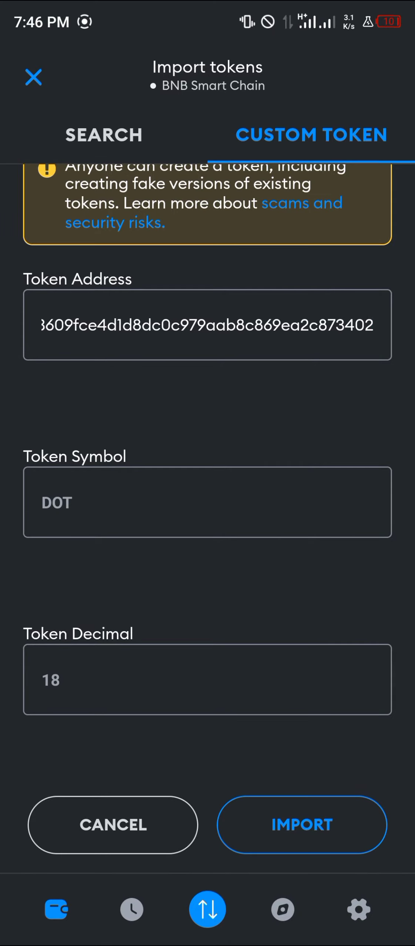
{"action": "left_click", "coordinate": [302, 825]}
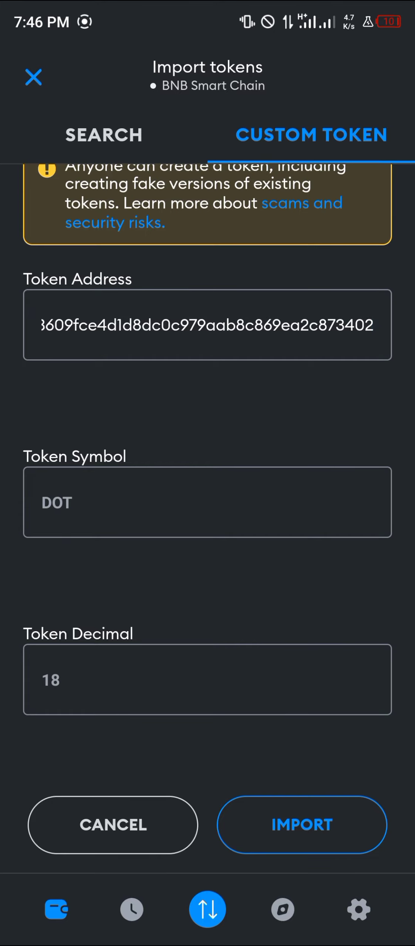
{"action": "left_click", "coordinate": [301, 824]}
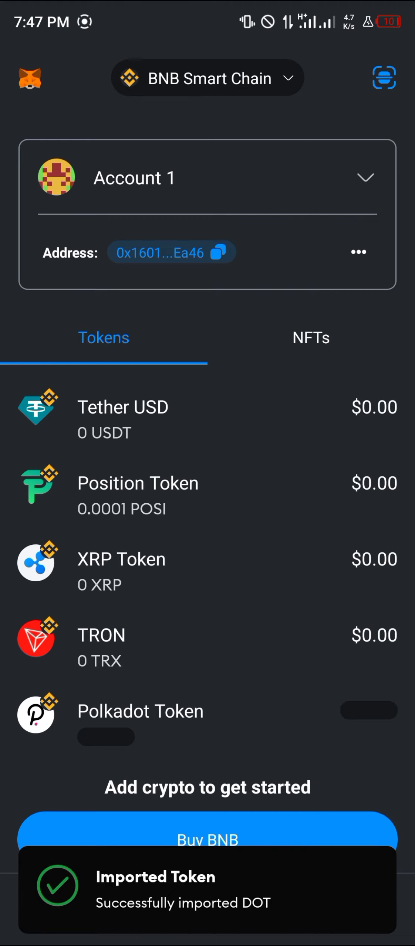
{"action": "left_click", "coordinate": [139, 711]}
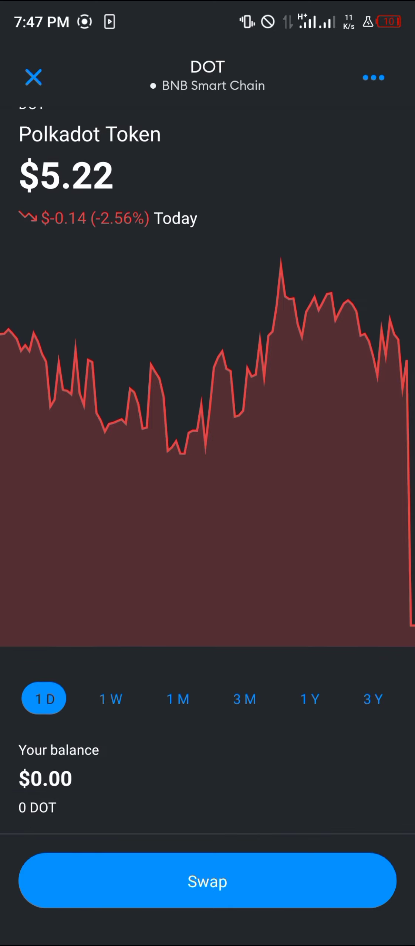
{"action": "left_click", "coordinate": [33, 77]}
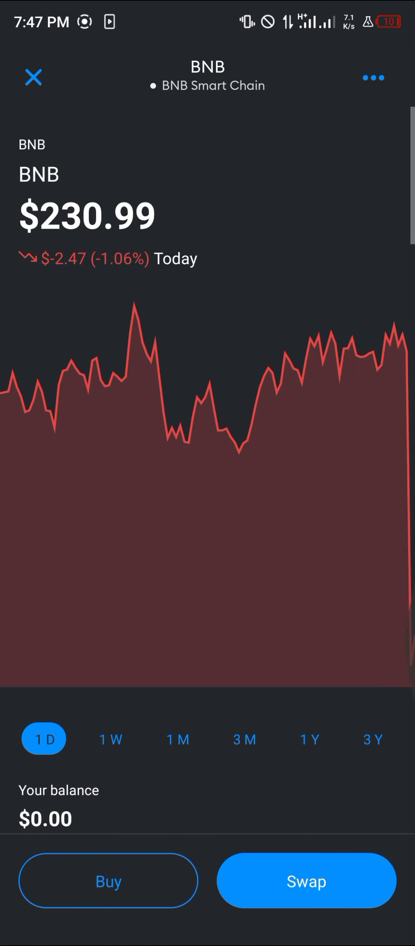
{"action": "left_click", "coordinate": [32, 77]}
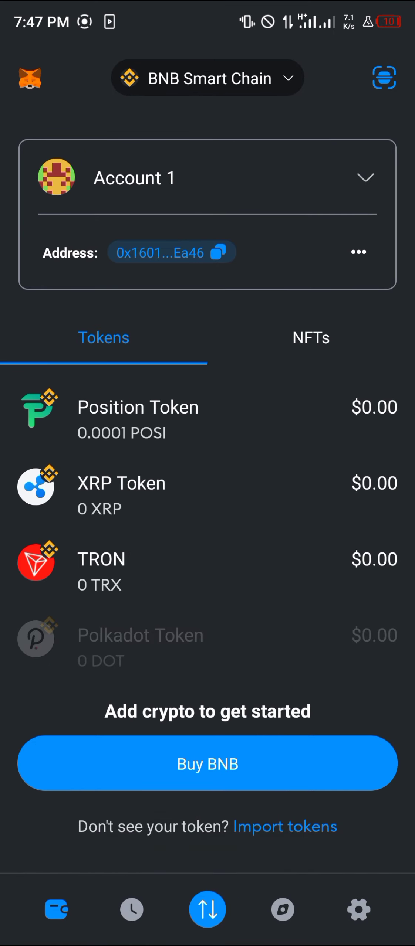